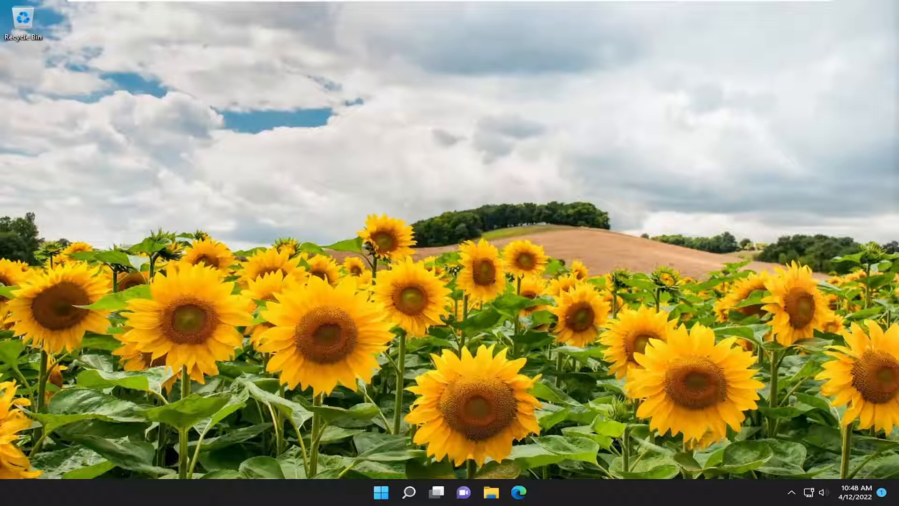
mouse_move(372, 365)
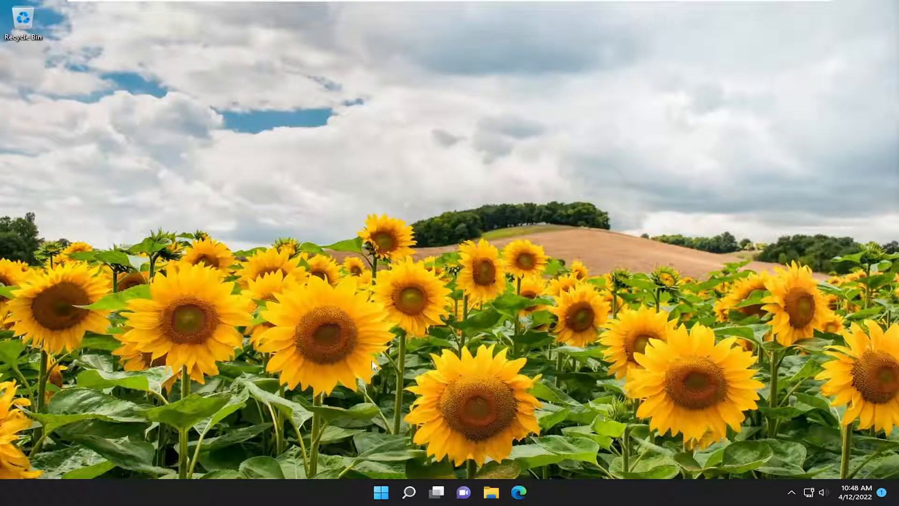
Search Windows for "services" to find the Services app
click(409, 492)
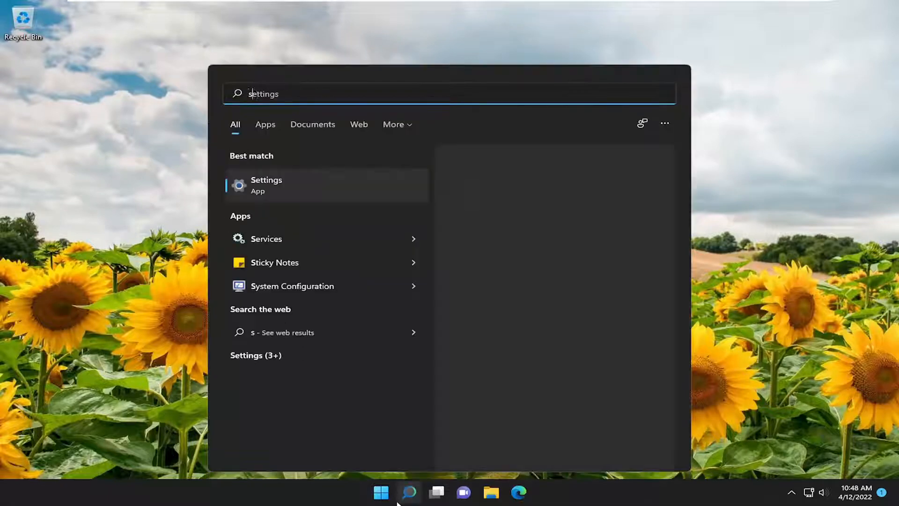
text(services)
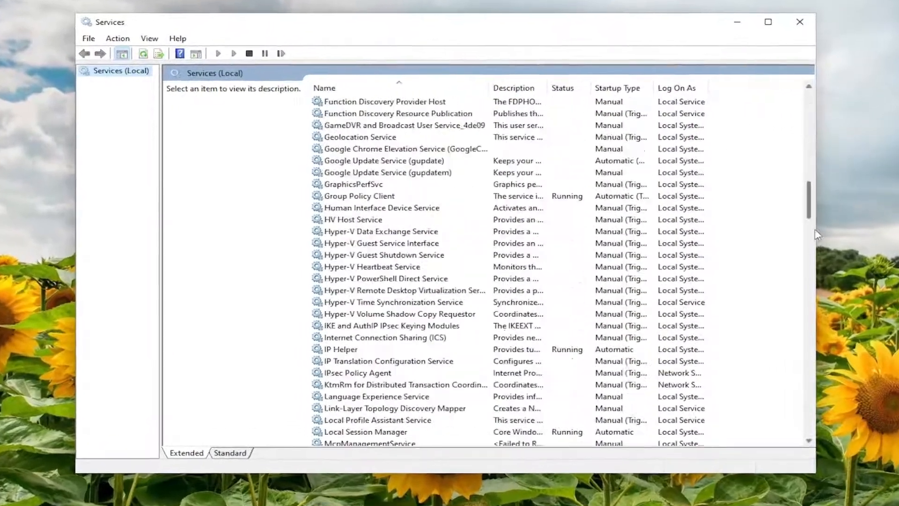
Set SysMain's startup type to Disabled, stop the service, confirm, and close Services
scroll(down, 3)
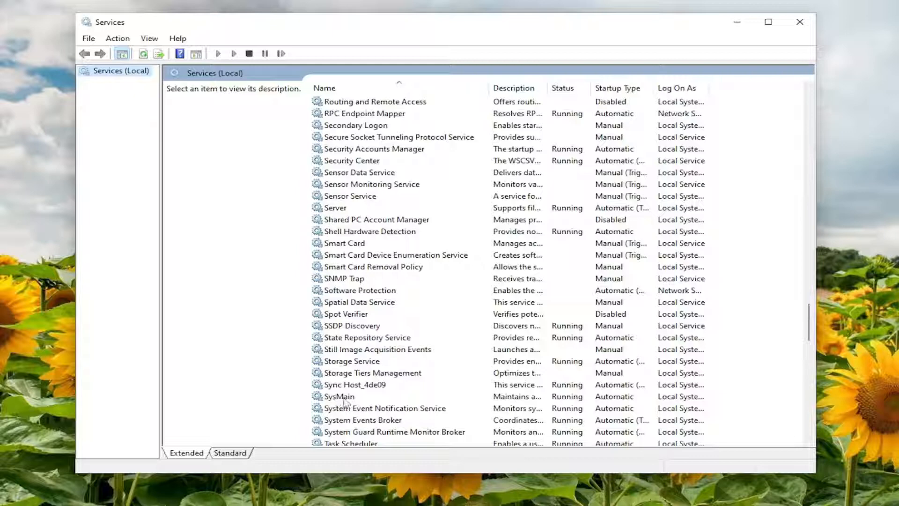
double_click(339, 396)
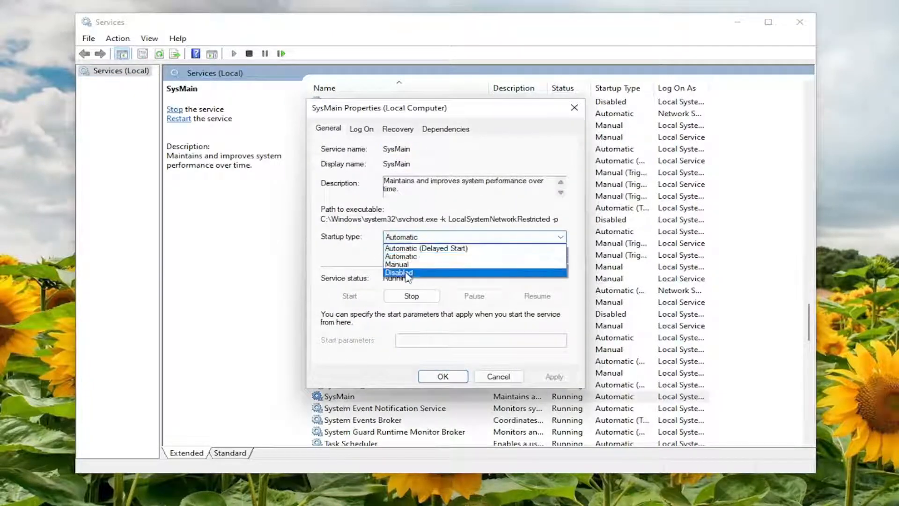
click(412, 296)
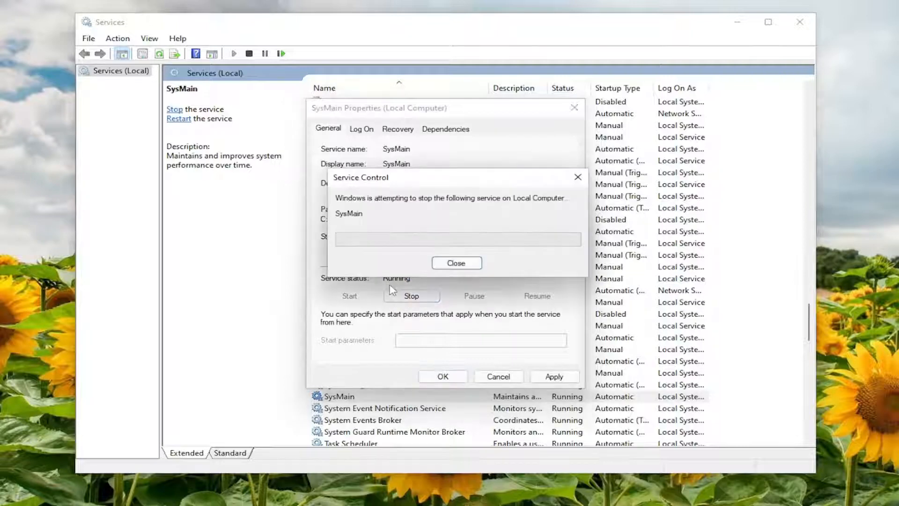
click(457, 262)
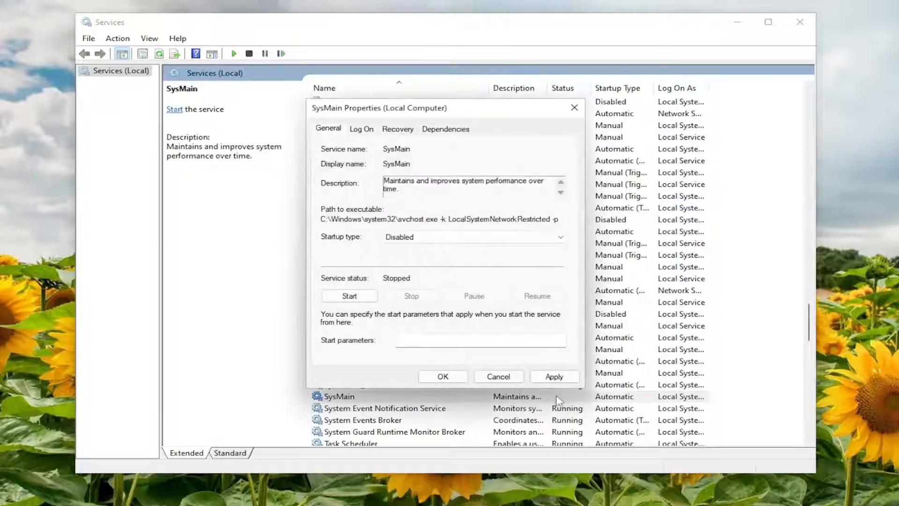
click(442, 376)
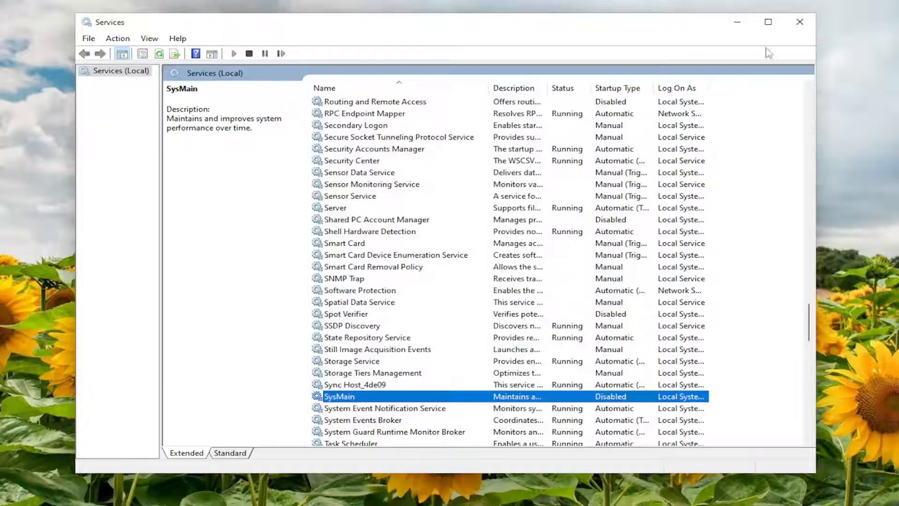
click(798, 22)
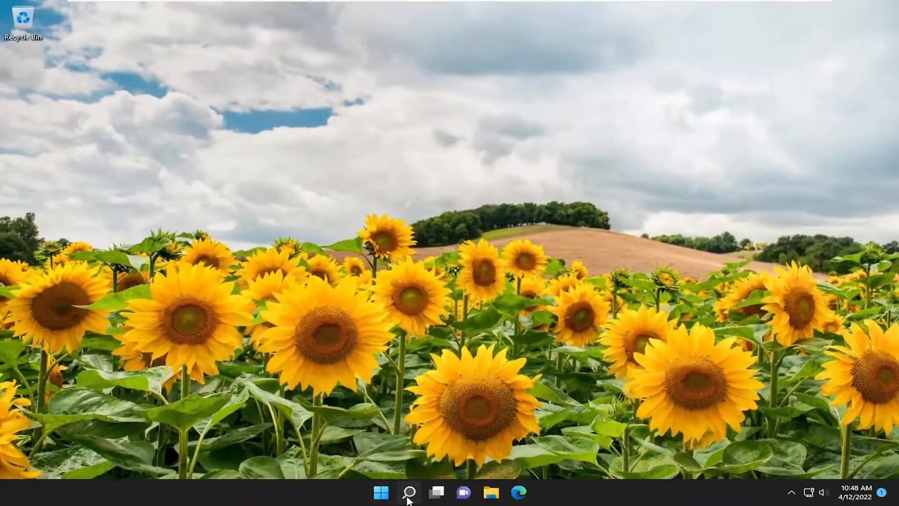
Open Control Panel from Search and launch Power Options from its item list
click(407, 491)
text(control panel)
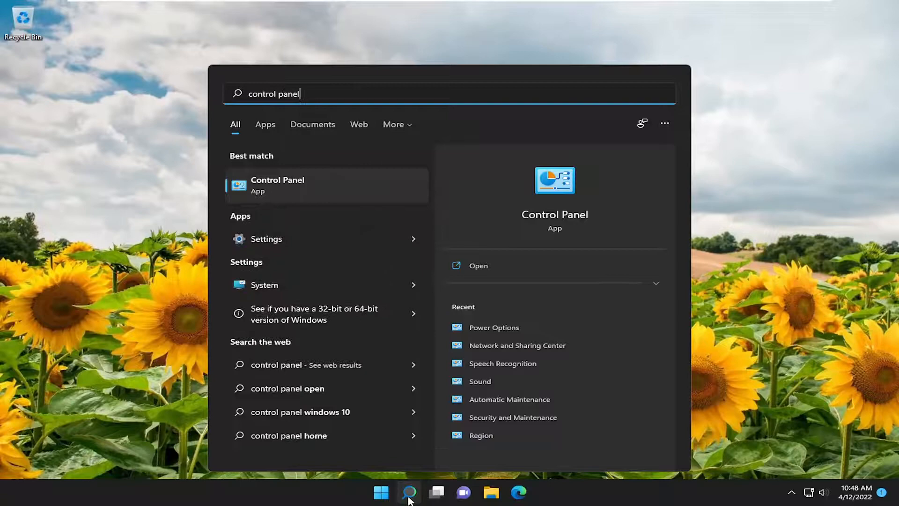
click(277, 185)
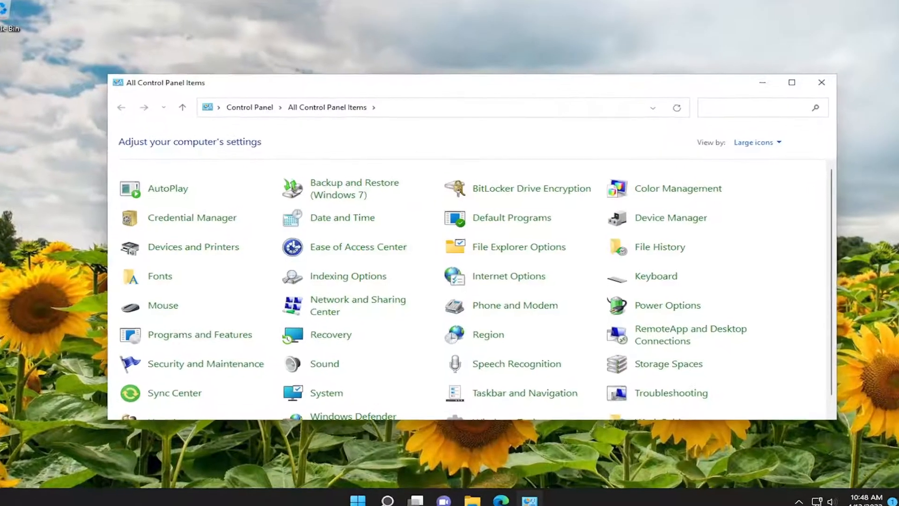
click(772, 143)
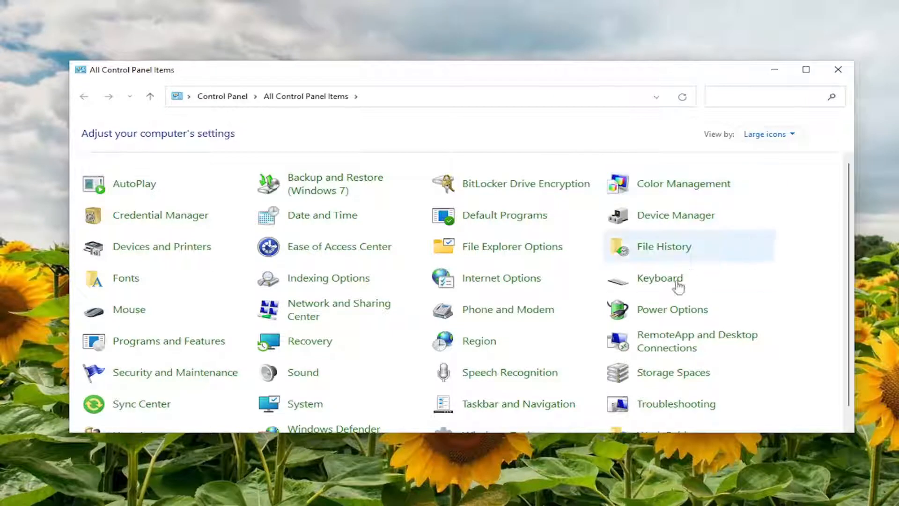
click(673, 310)
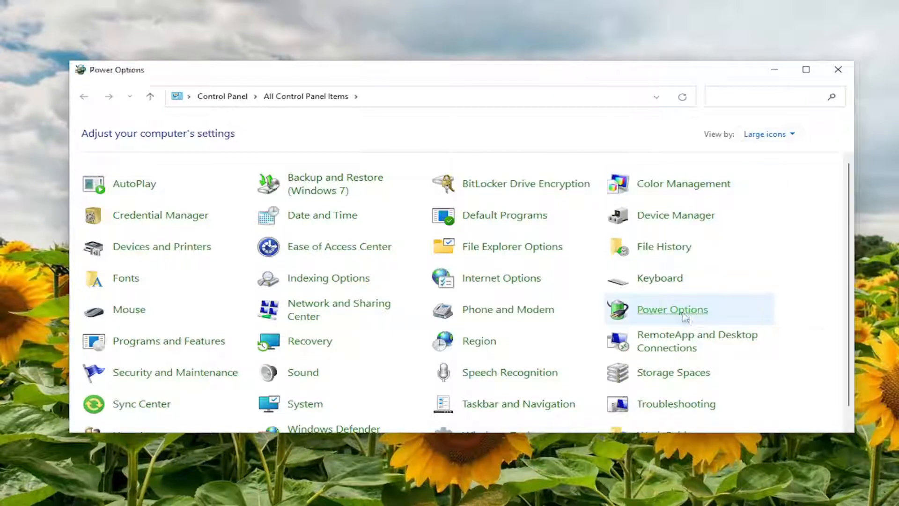
Toggle the additional power plans list, keep High performance selected, and close Power Options
click(672, 309)
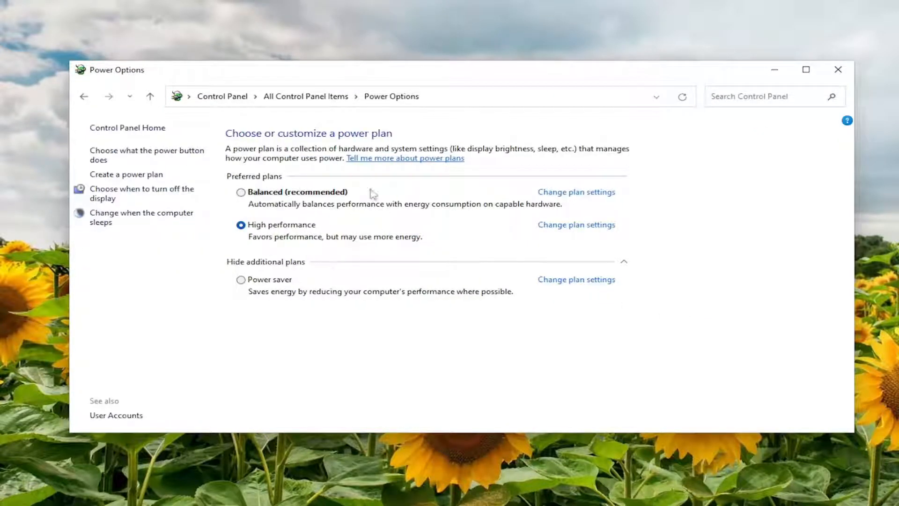
click(266, 262)
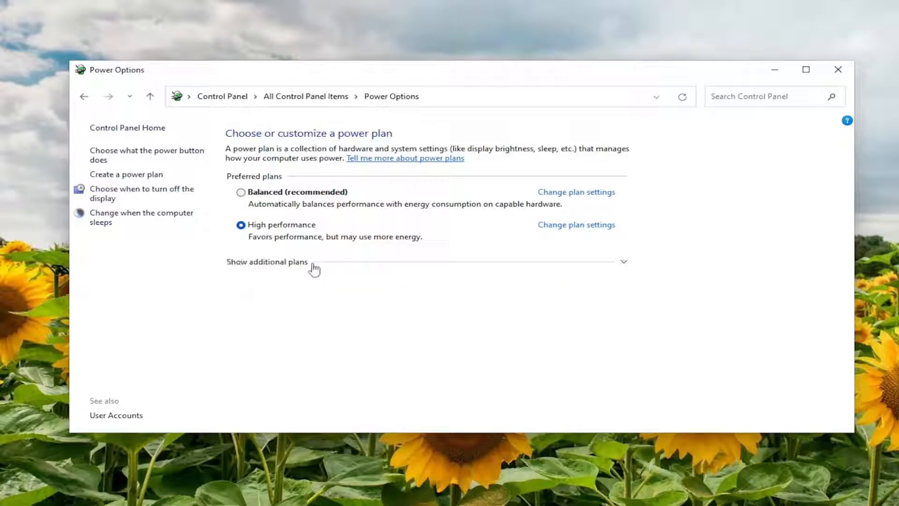
click(267, 262)
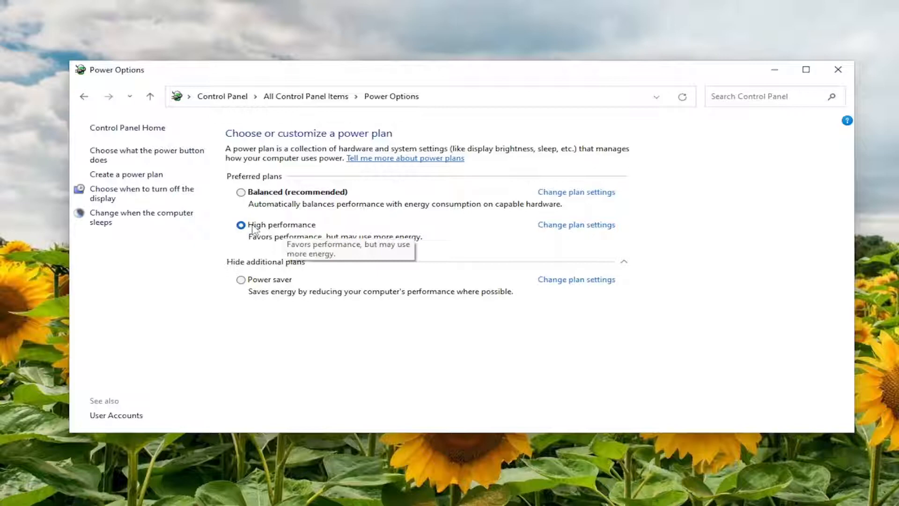
mouse_move(447, 270)
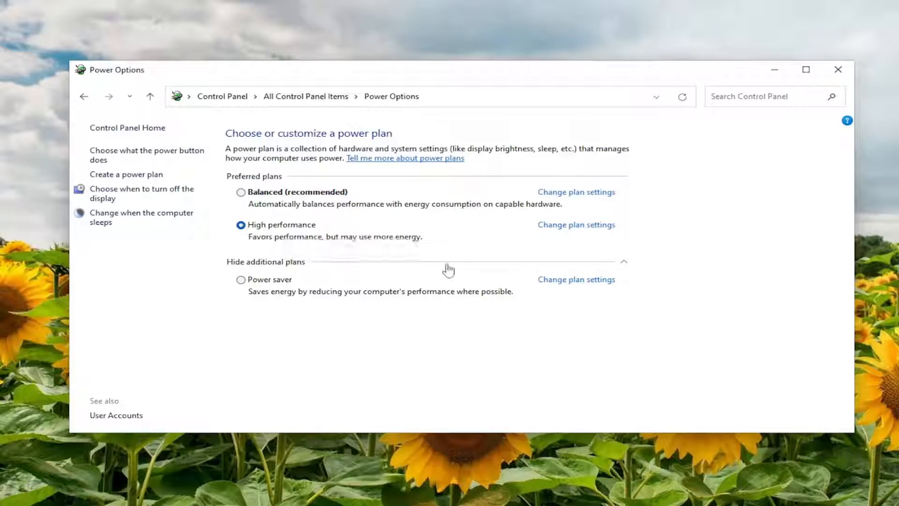
mouse_move(771, 23)
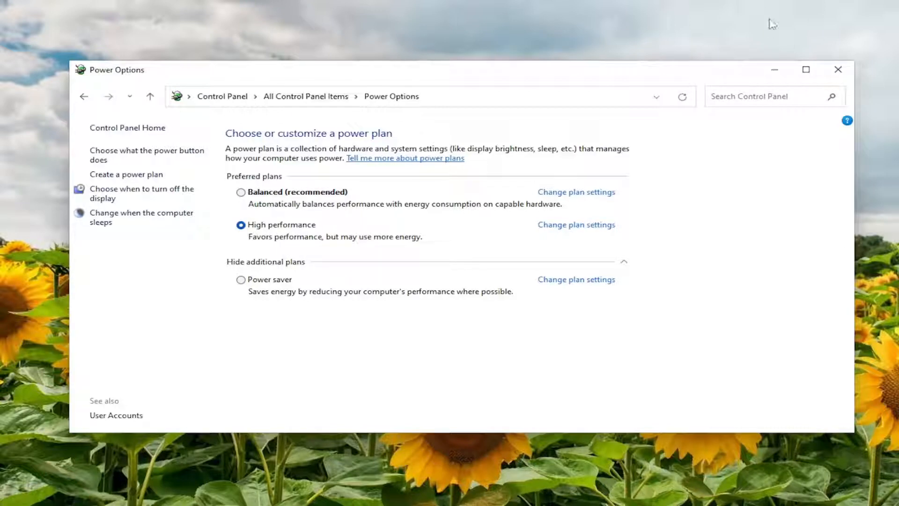
click(838, 69)
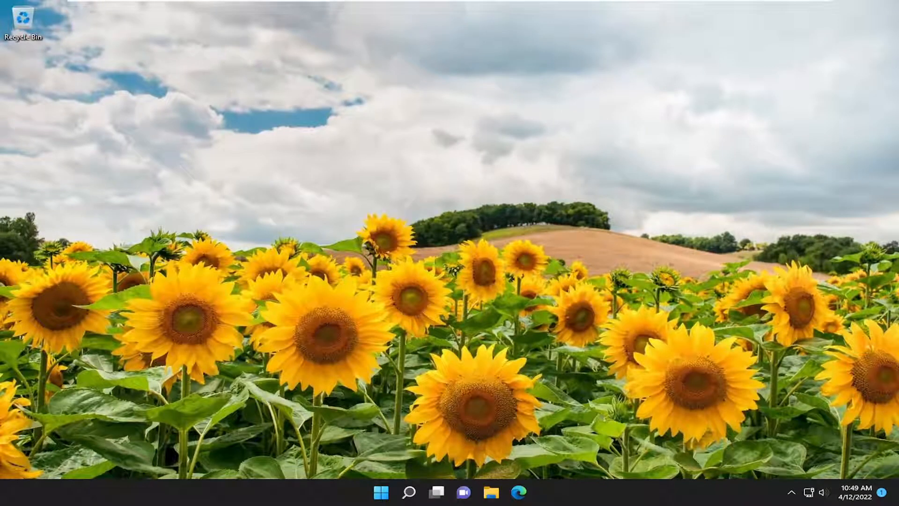
Search for cmd and run Command Prompt as administrator, approving User Account Control
click(409, 492)
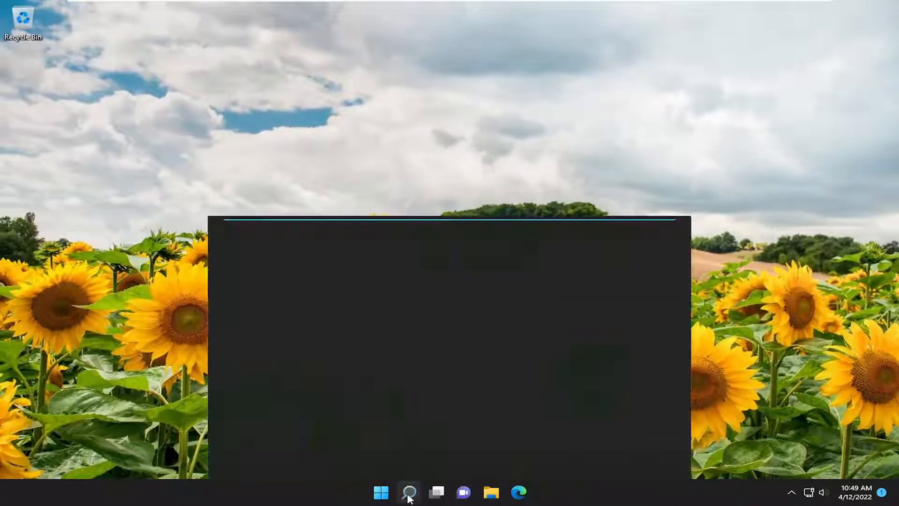
text(cmd)
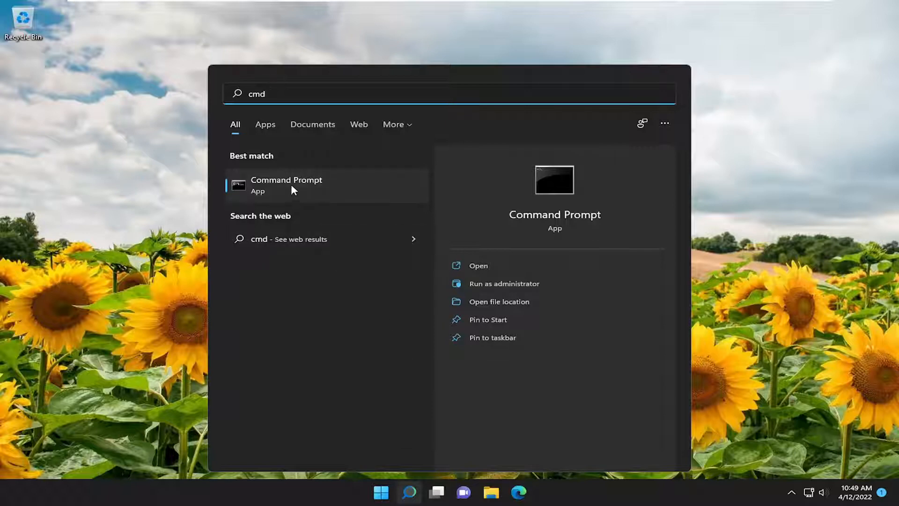
right_click(293, 189)
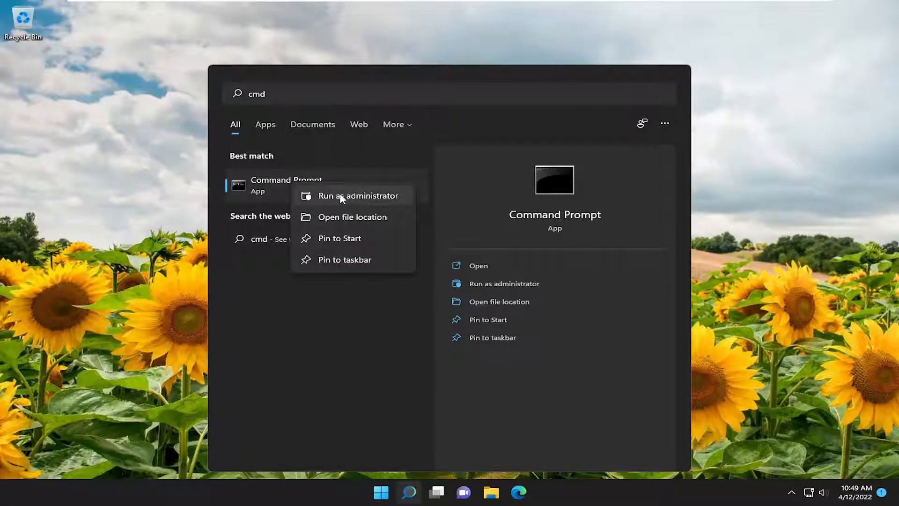
click(359, 196)
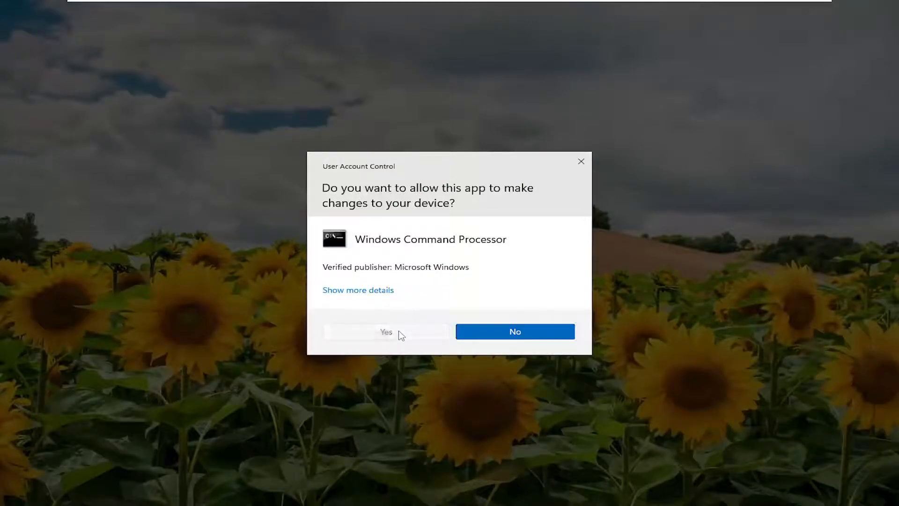
click(386, 332)
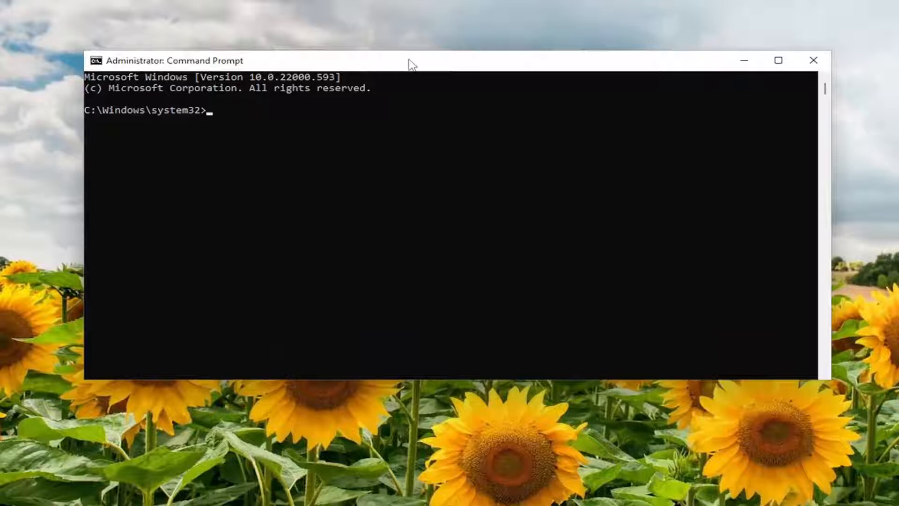
Run chkdsk /r, answer y to schedule it at restart, and close Command Prompt
text(chkdsk /r)
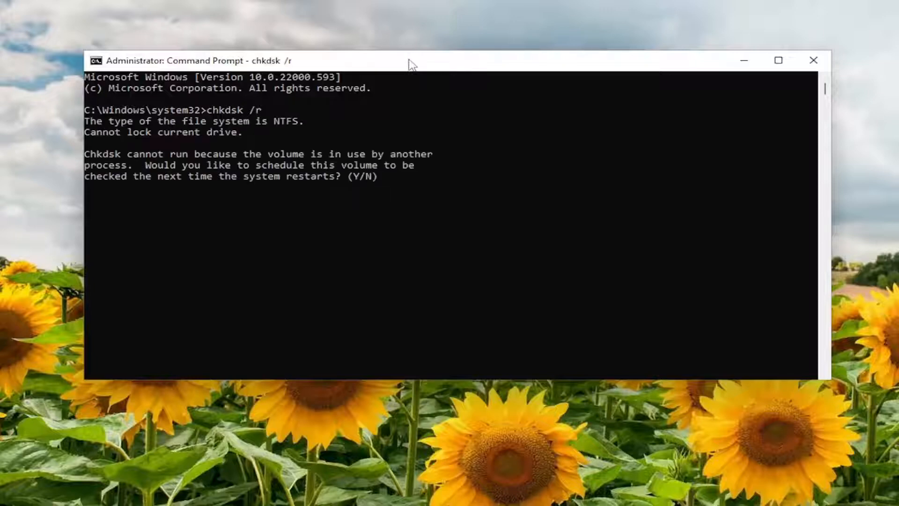
mouse_move(199, 162)
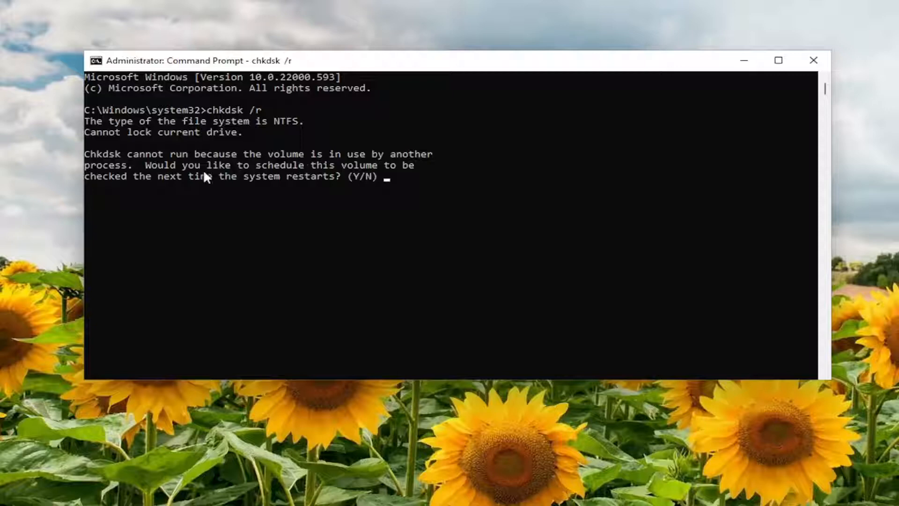
mouse_move(315, 173)
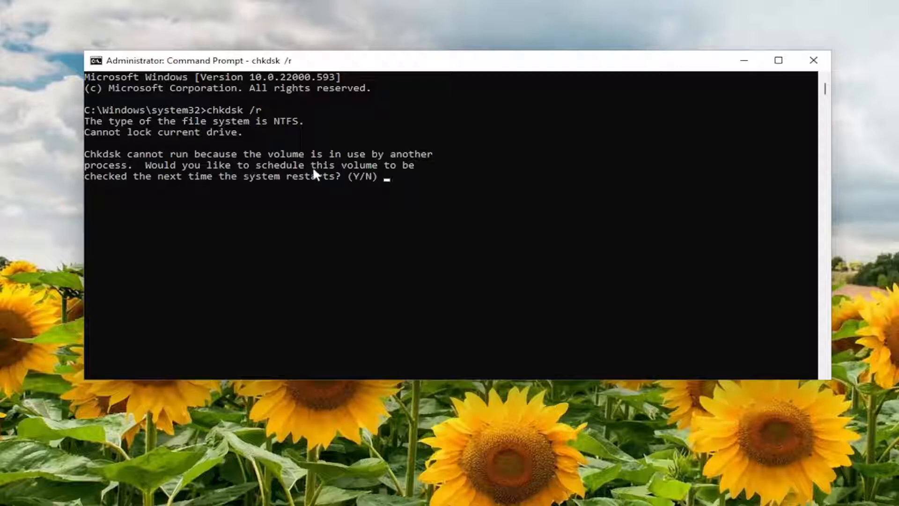
mouse_move(241, 201)
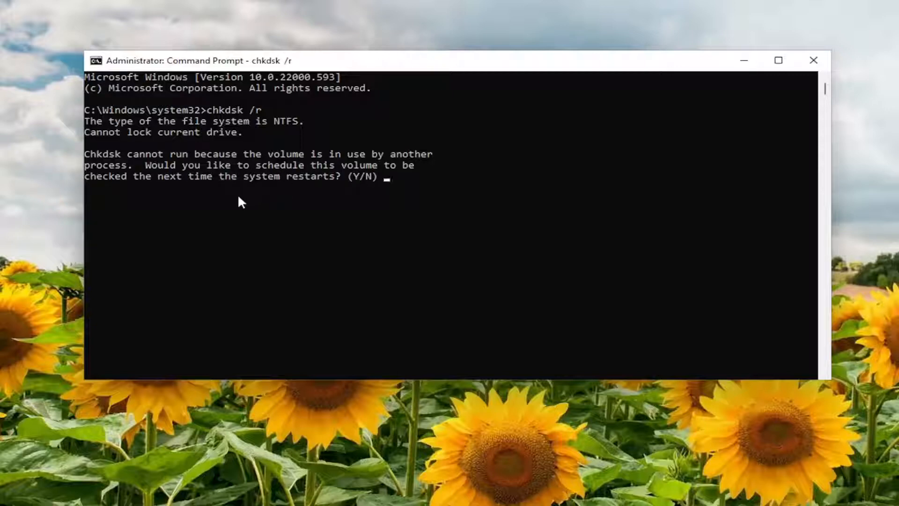
text(y)
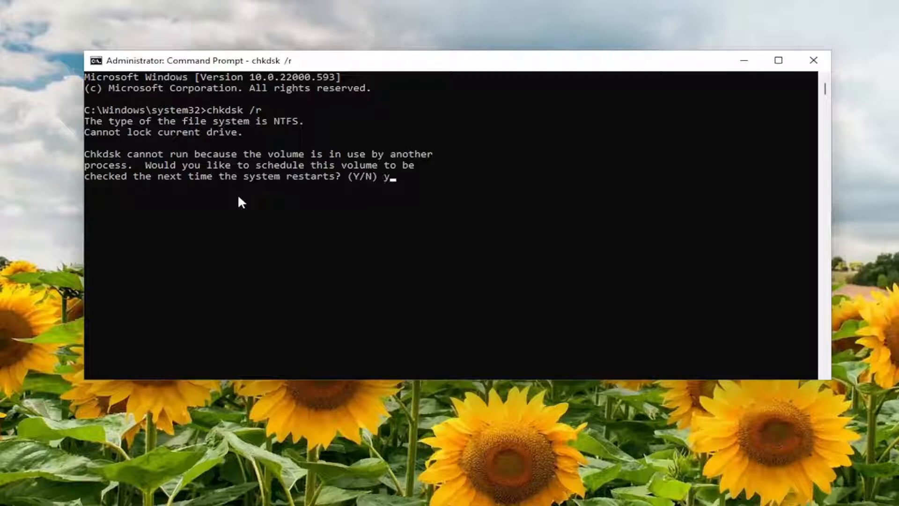
key(enter)
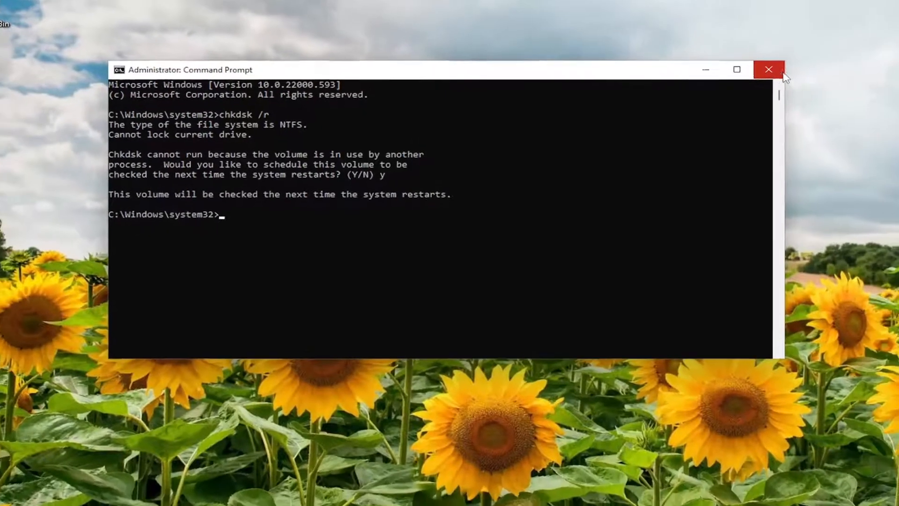
click(769, 69)
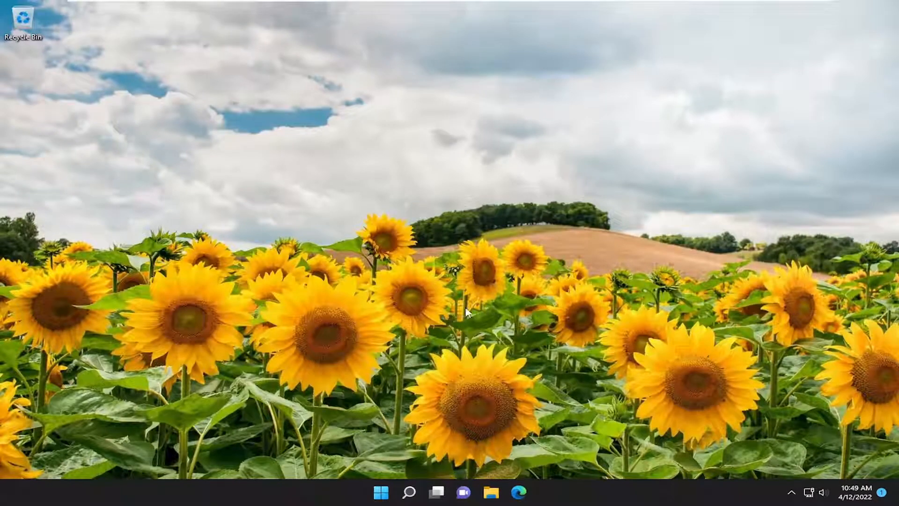
right_click(381, 503)
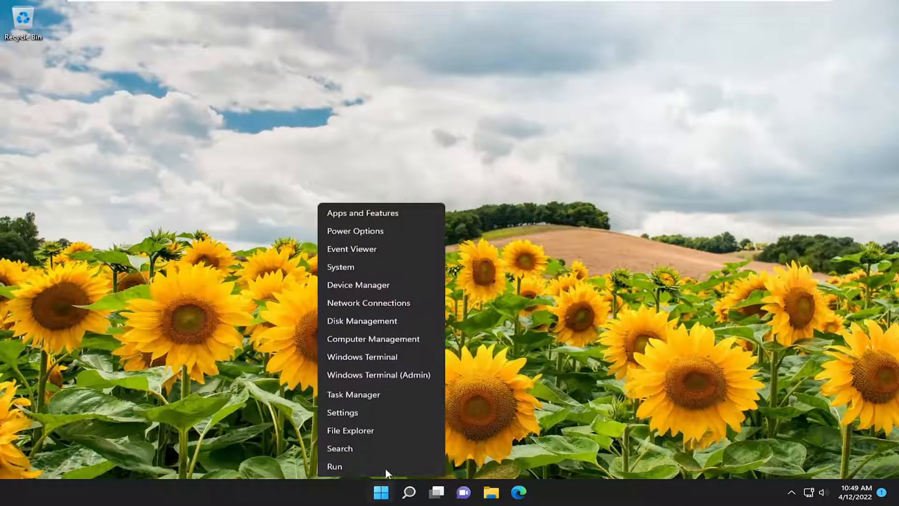